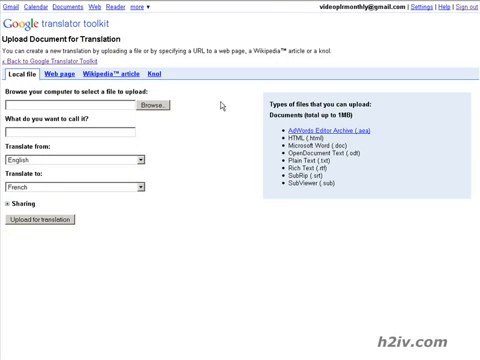
mouse_move(165, 108)
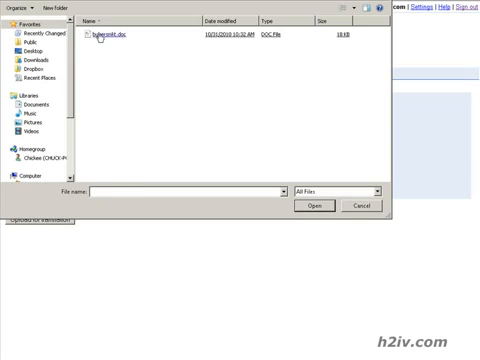
- Attach buyersmkt.doc as the article to upload for English-to-French translation
click(315, 206)
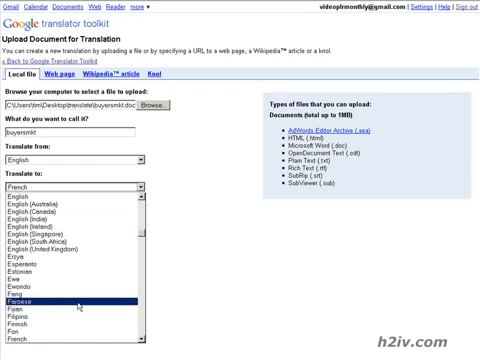
mouse_move(76, 327)
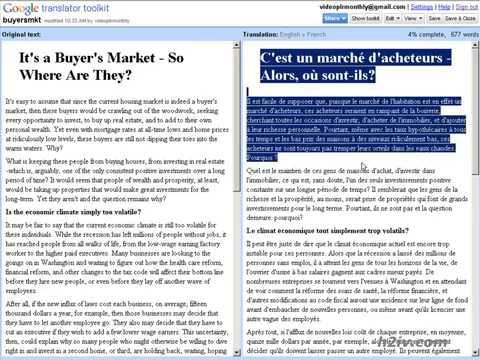
- Scroll through the French translation of buyersmkt beside the English original
scroll(down, 3)
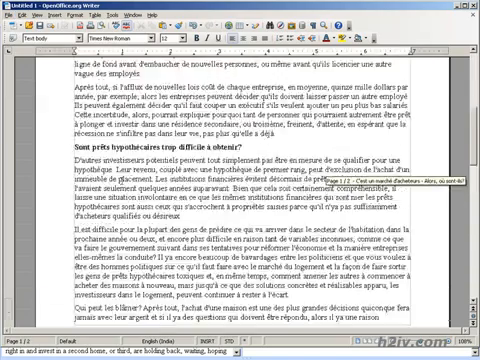
- Scroll through the pasted French buyersmkt article in the new Writer document
scroll(down, 3)
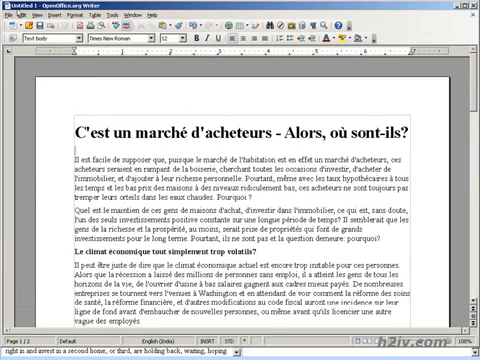
click(10, 19)
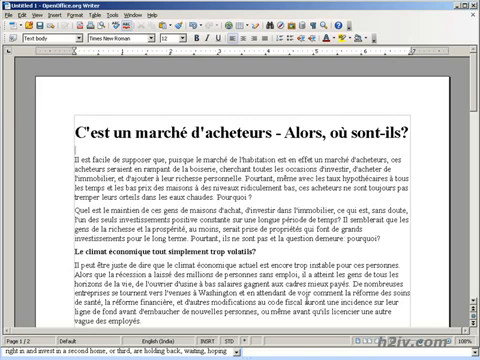
scroll(down, 3)
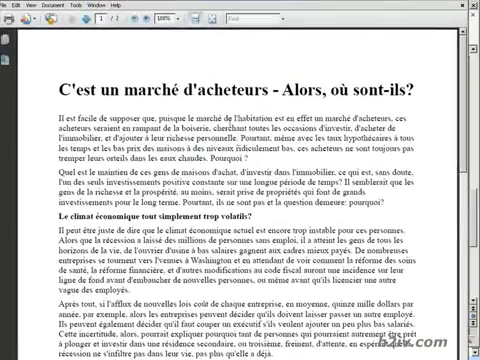
- Scroll the exported buyersmkt PDF down to the start of page two
scroll(down, 3)
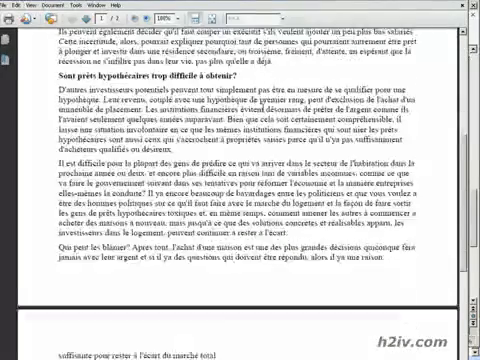